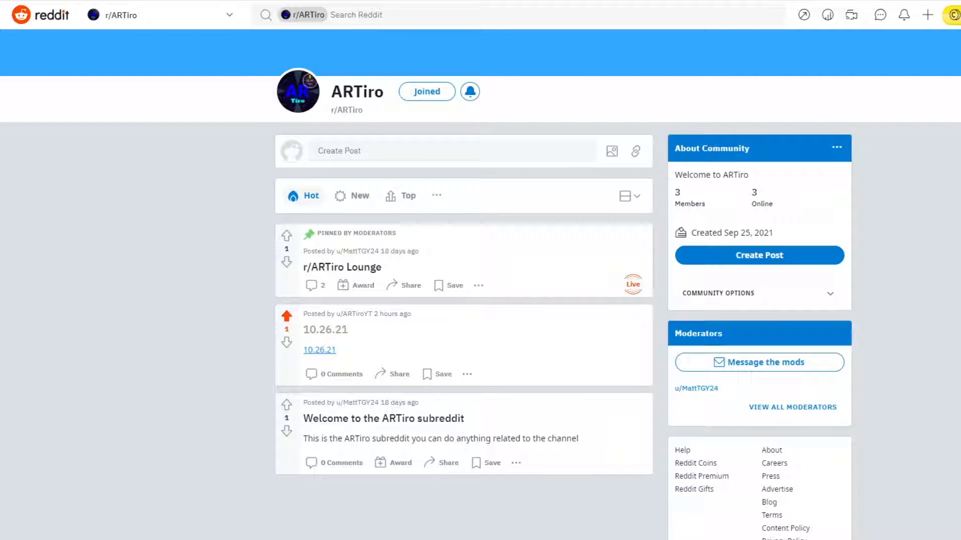
mouse_move(70, 168)
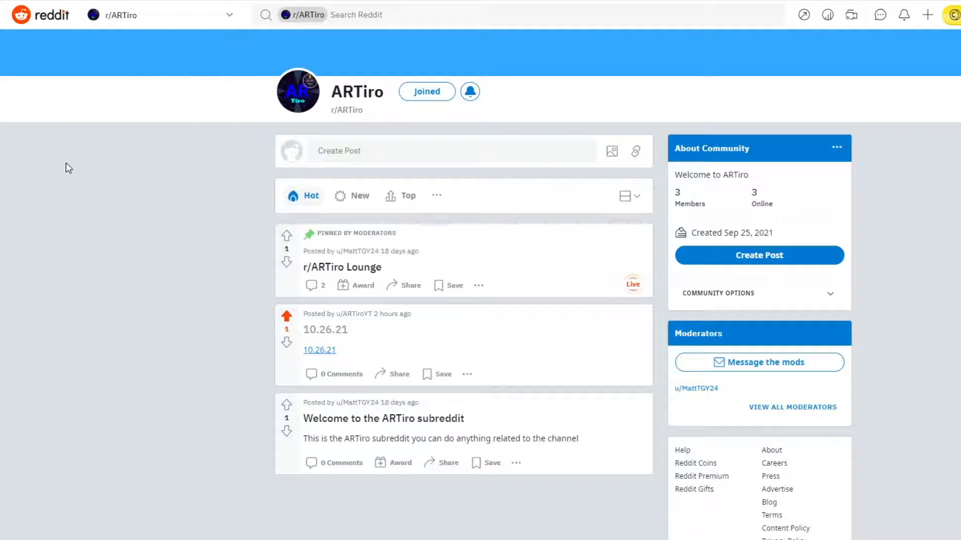
mouse_move(219, 190)
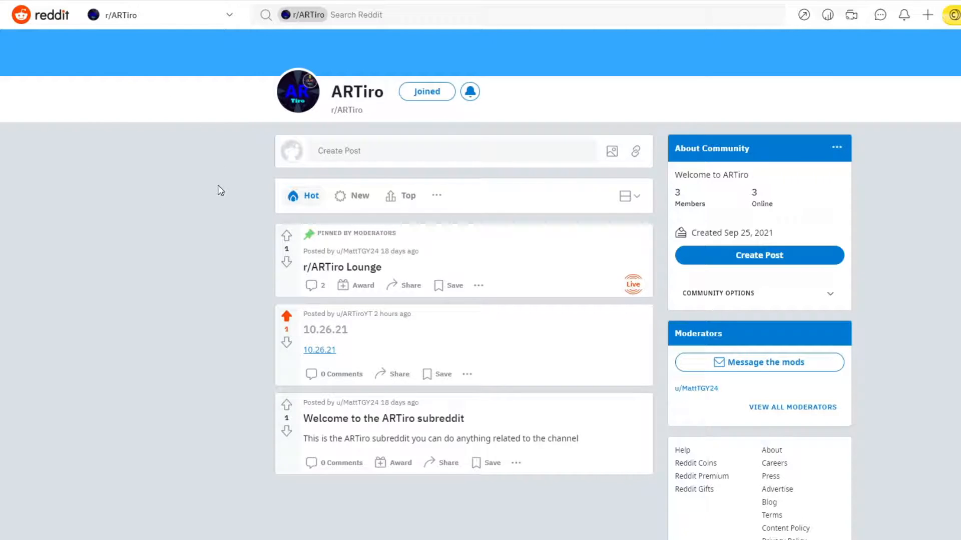
mouse_move(255, 209)
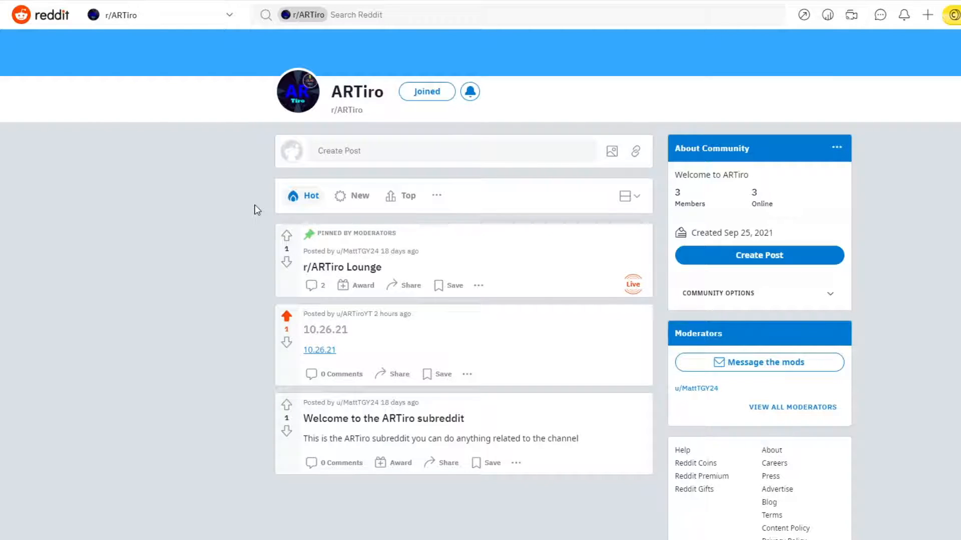
mouse_move(719, 236)
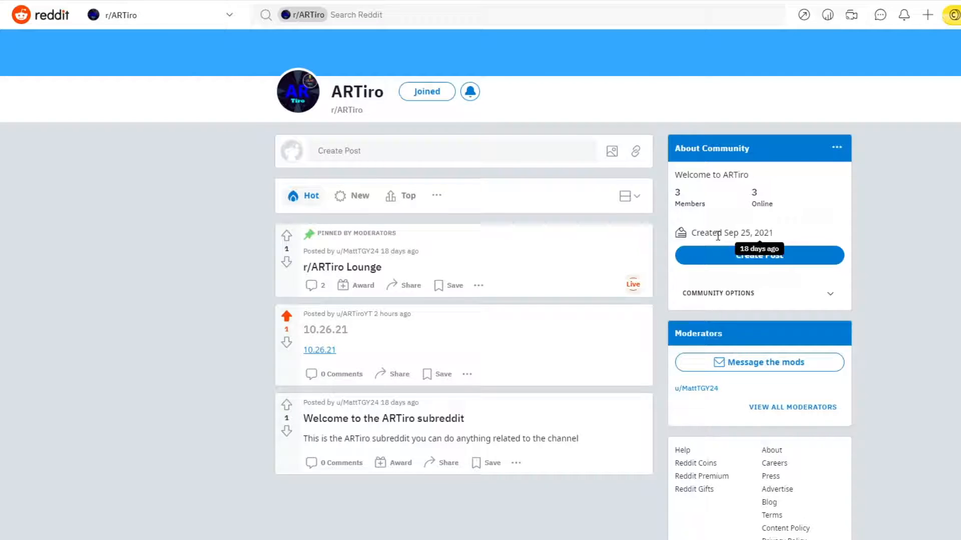
mouse_move(927, 239)
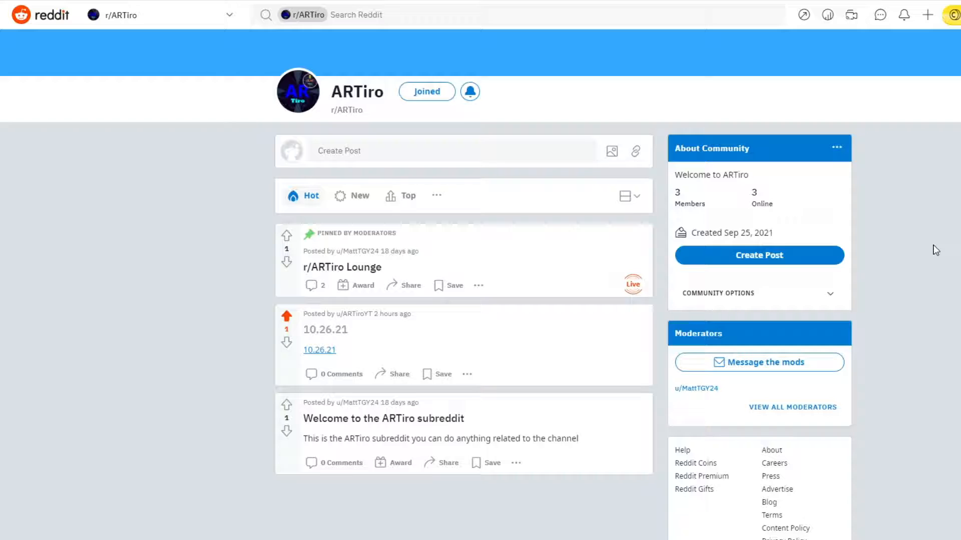
mouse_move(924, 250)
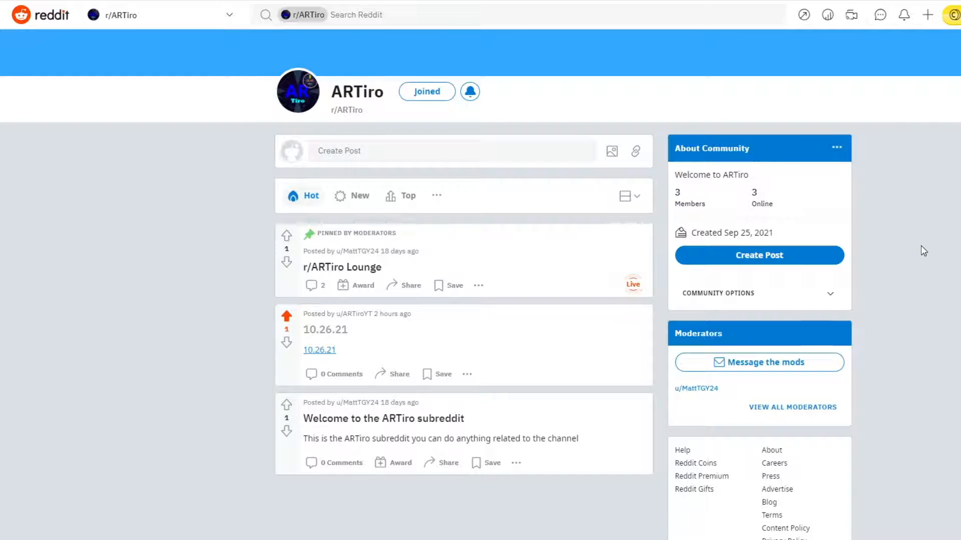
mouse_move(888, 199)
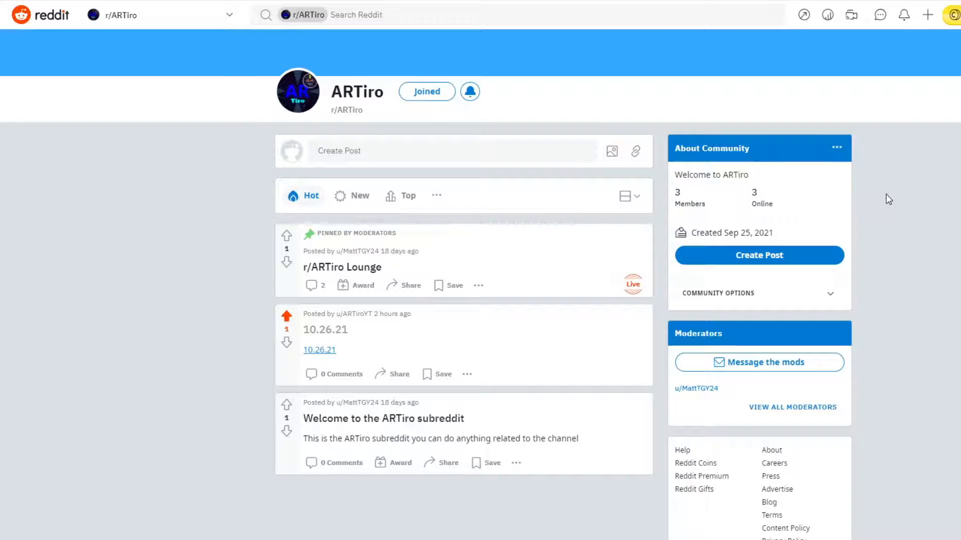
mouse_move(609, 184)
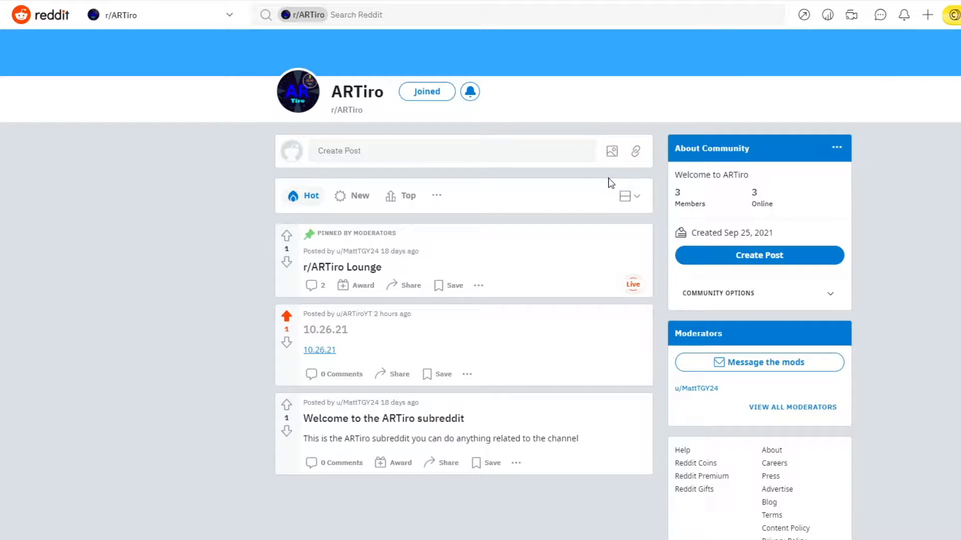
mouse_move(658, 325)
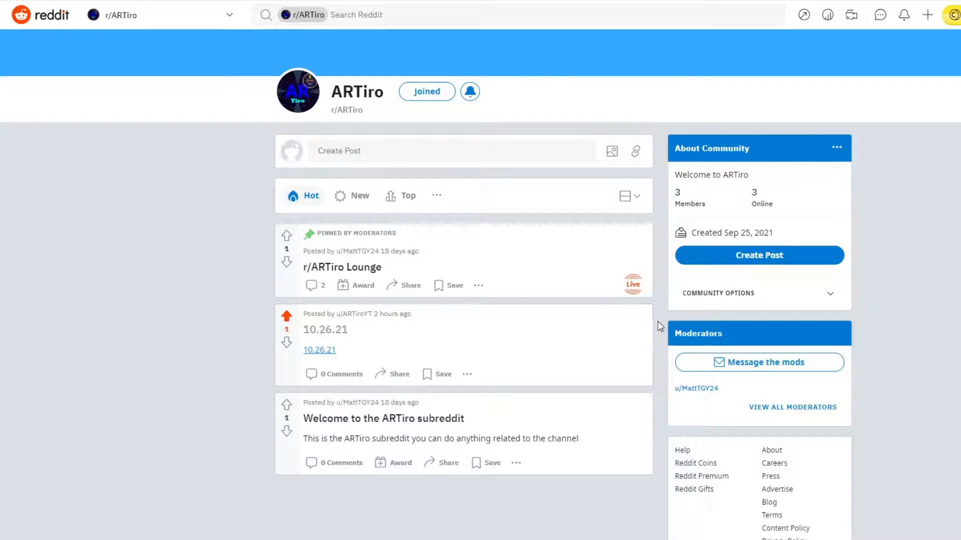
mouse_move(907, 297)
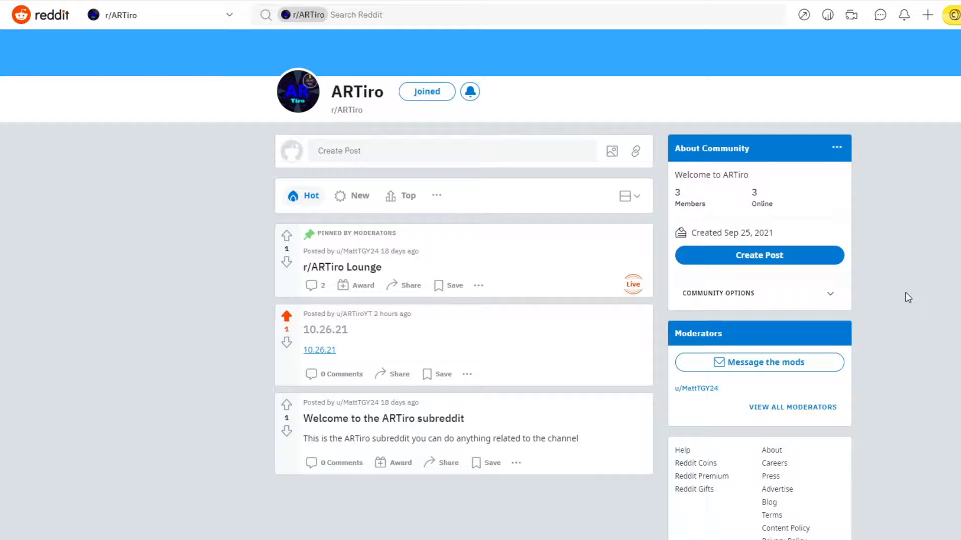
scroll(down, 3)
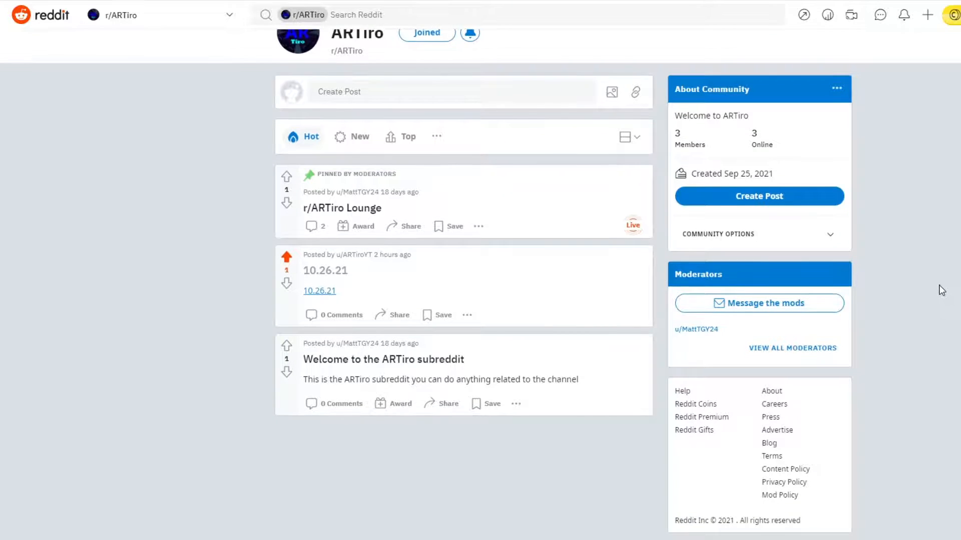
scroll(up, 3)
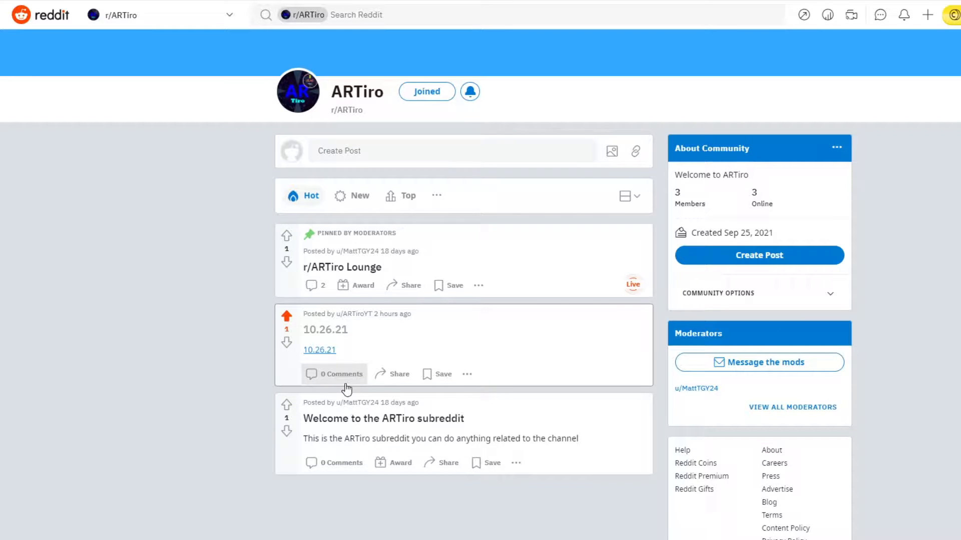
mouse_move(409, 306)
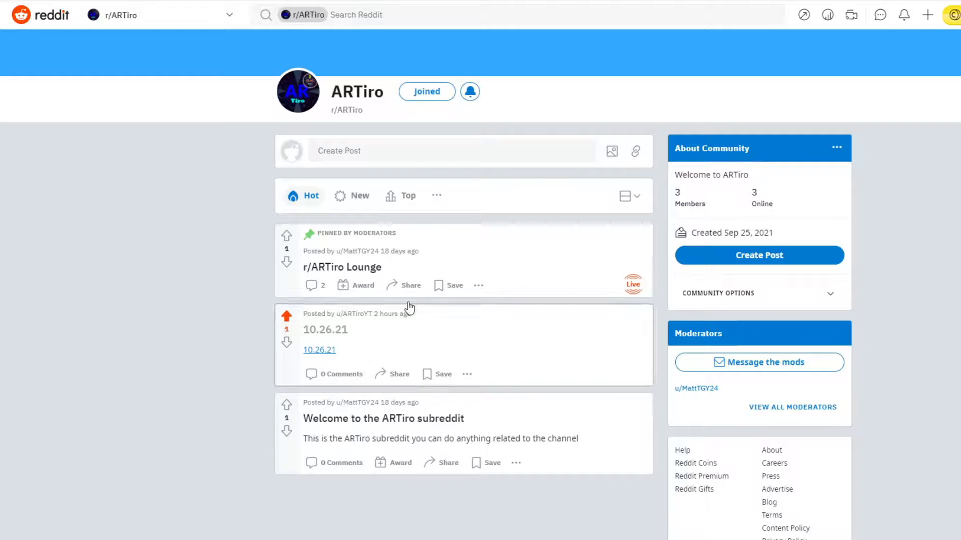
mouse_move(424, 418)
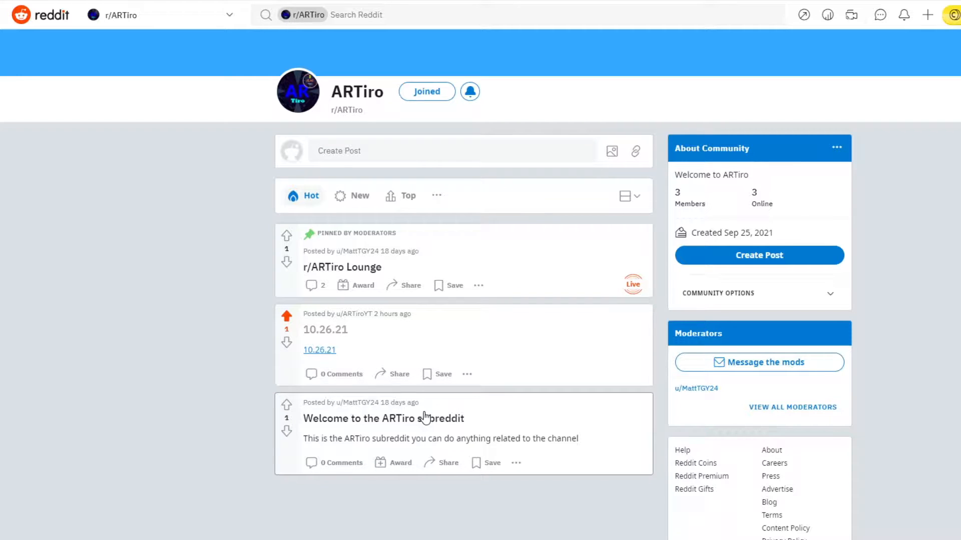
mouse_move(355, 345)
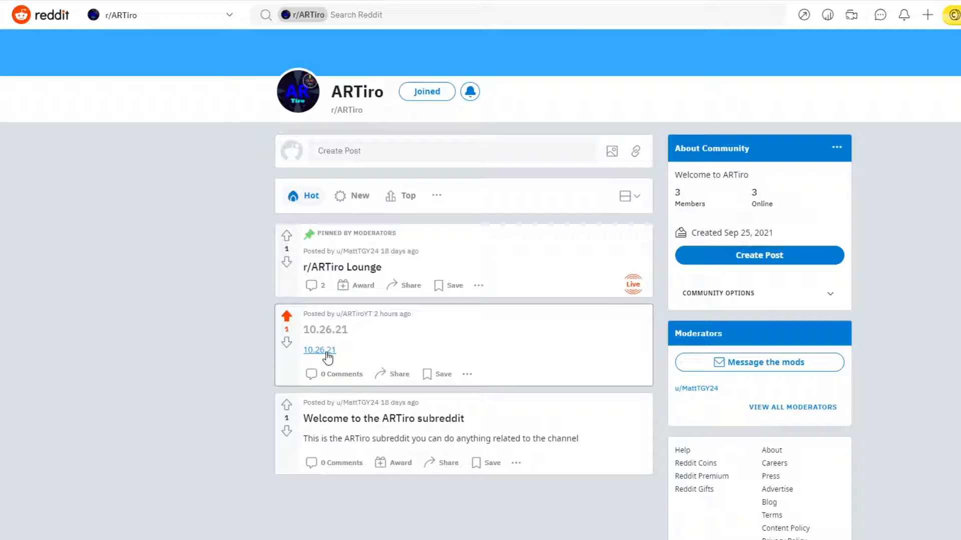
mouse_move(930, 384)
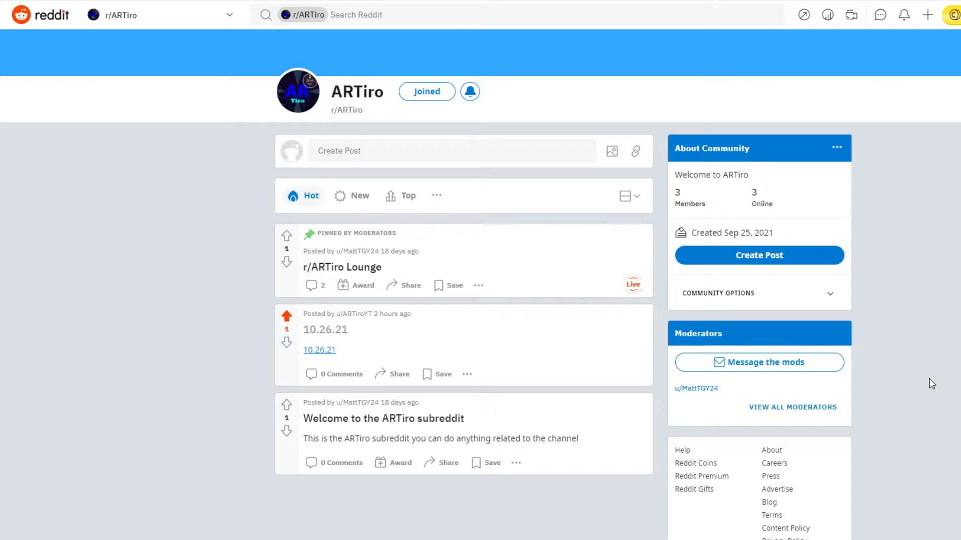
mouse_move(853, 356)
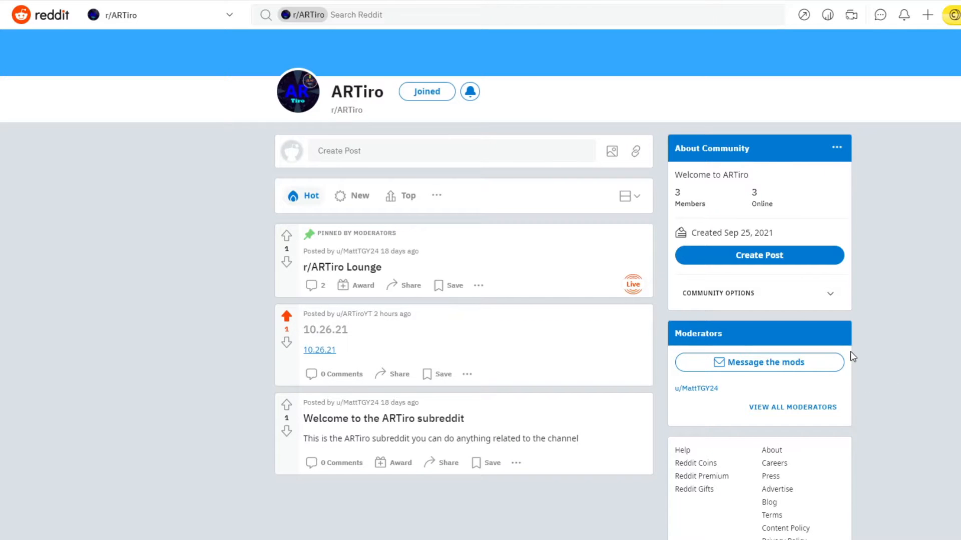
mouse_move(864, 370)
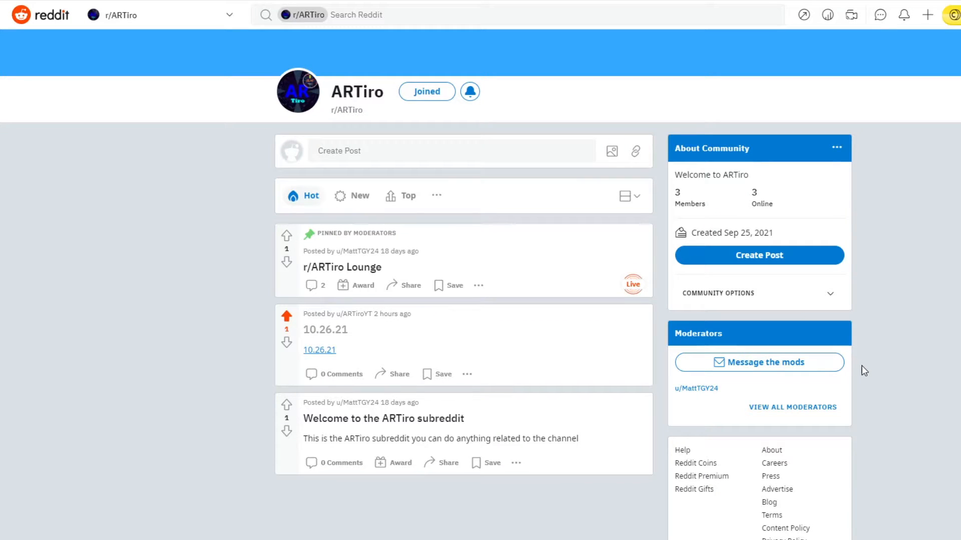
mouse_move(902, 370)
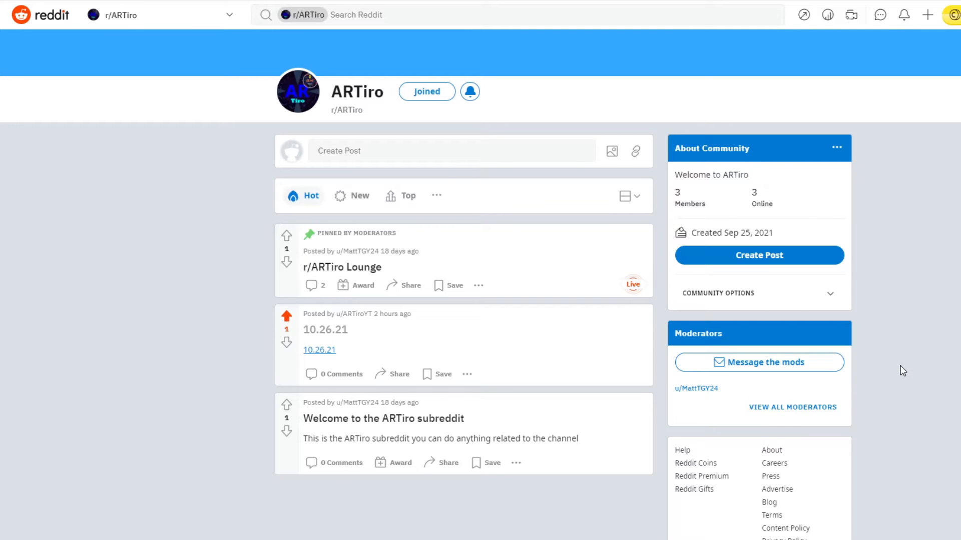